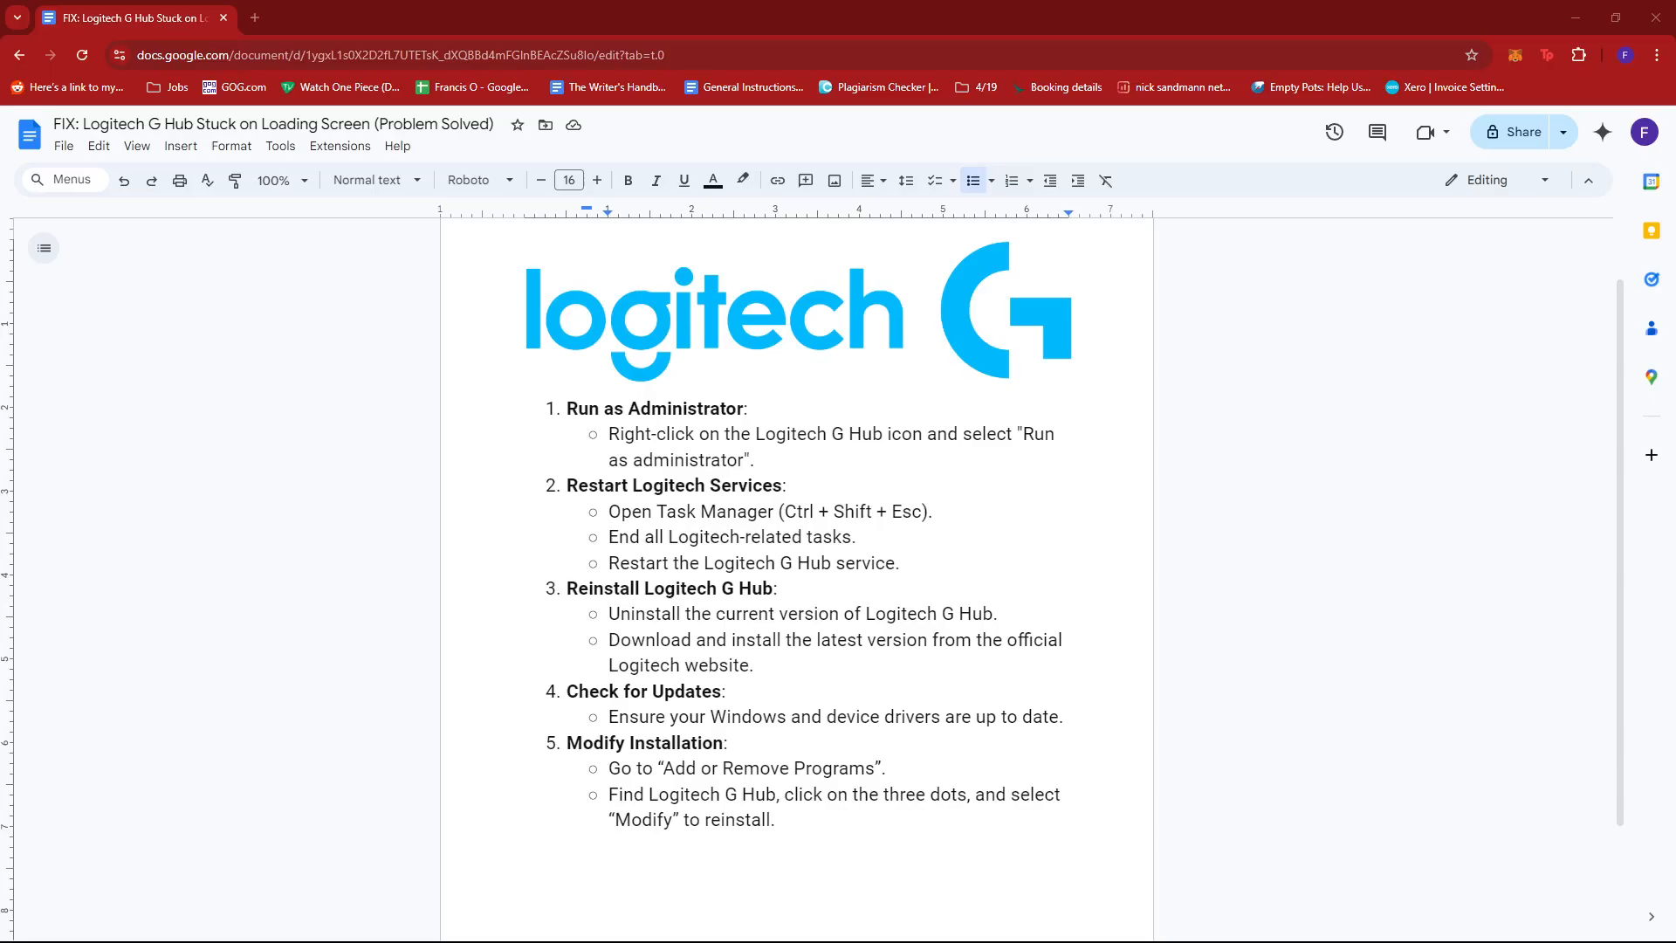
{"action": "left_click", "coordinate": [751, 536]}
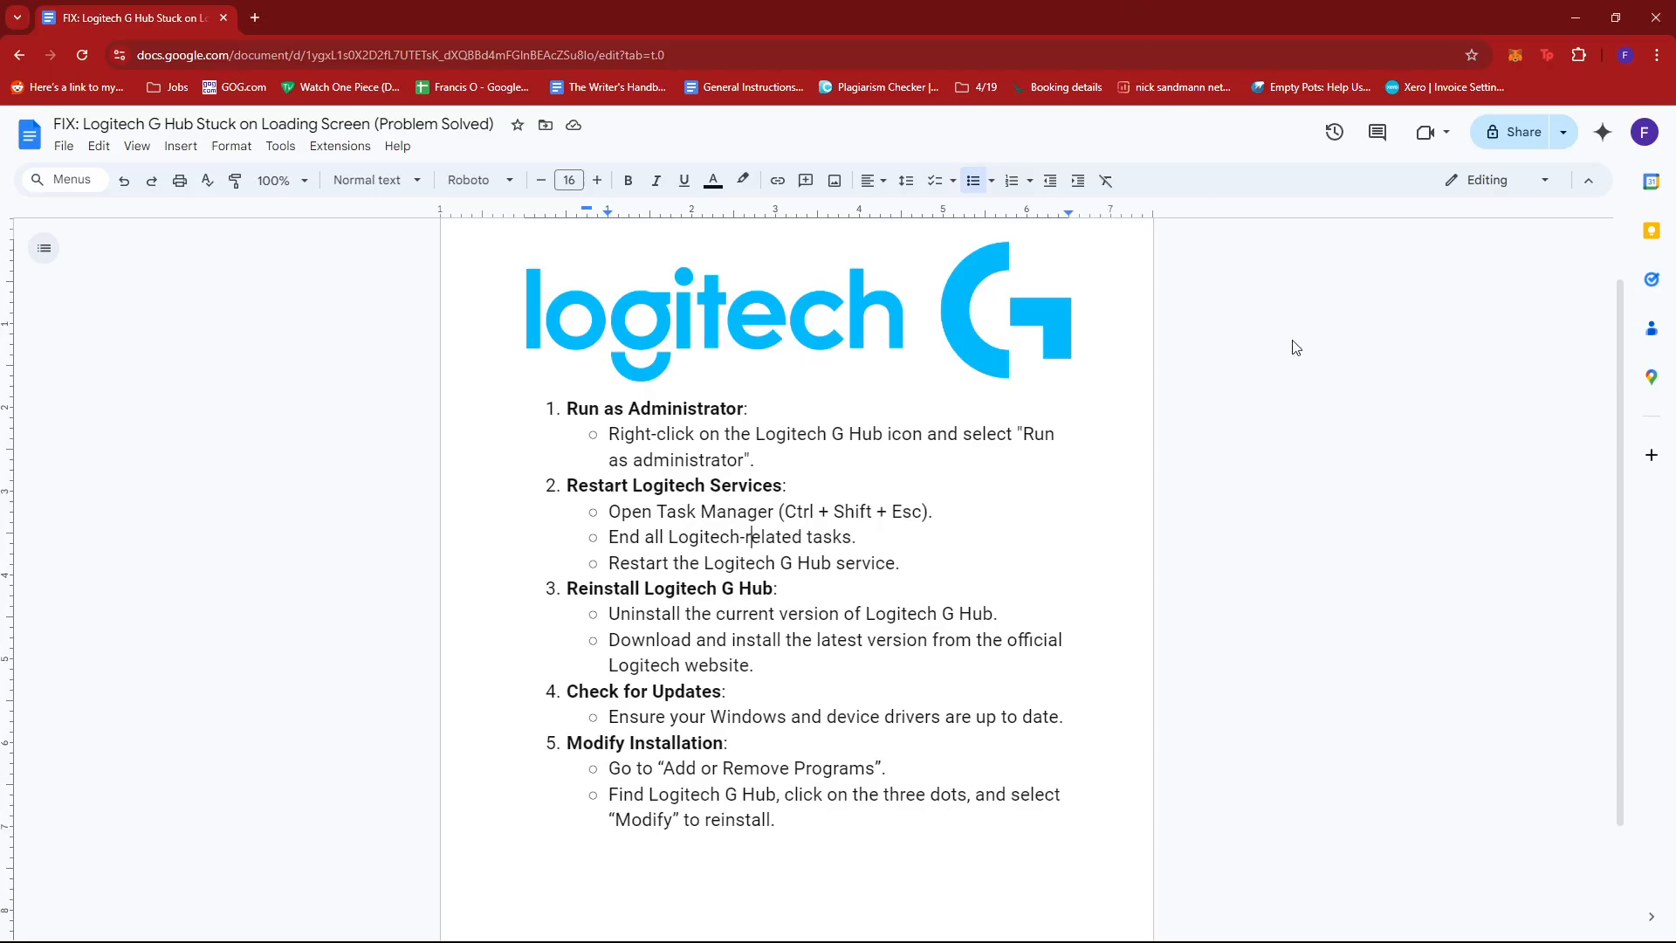
{"action": "mouse_move", "coordinate": [1288, 369]}
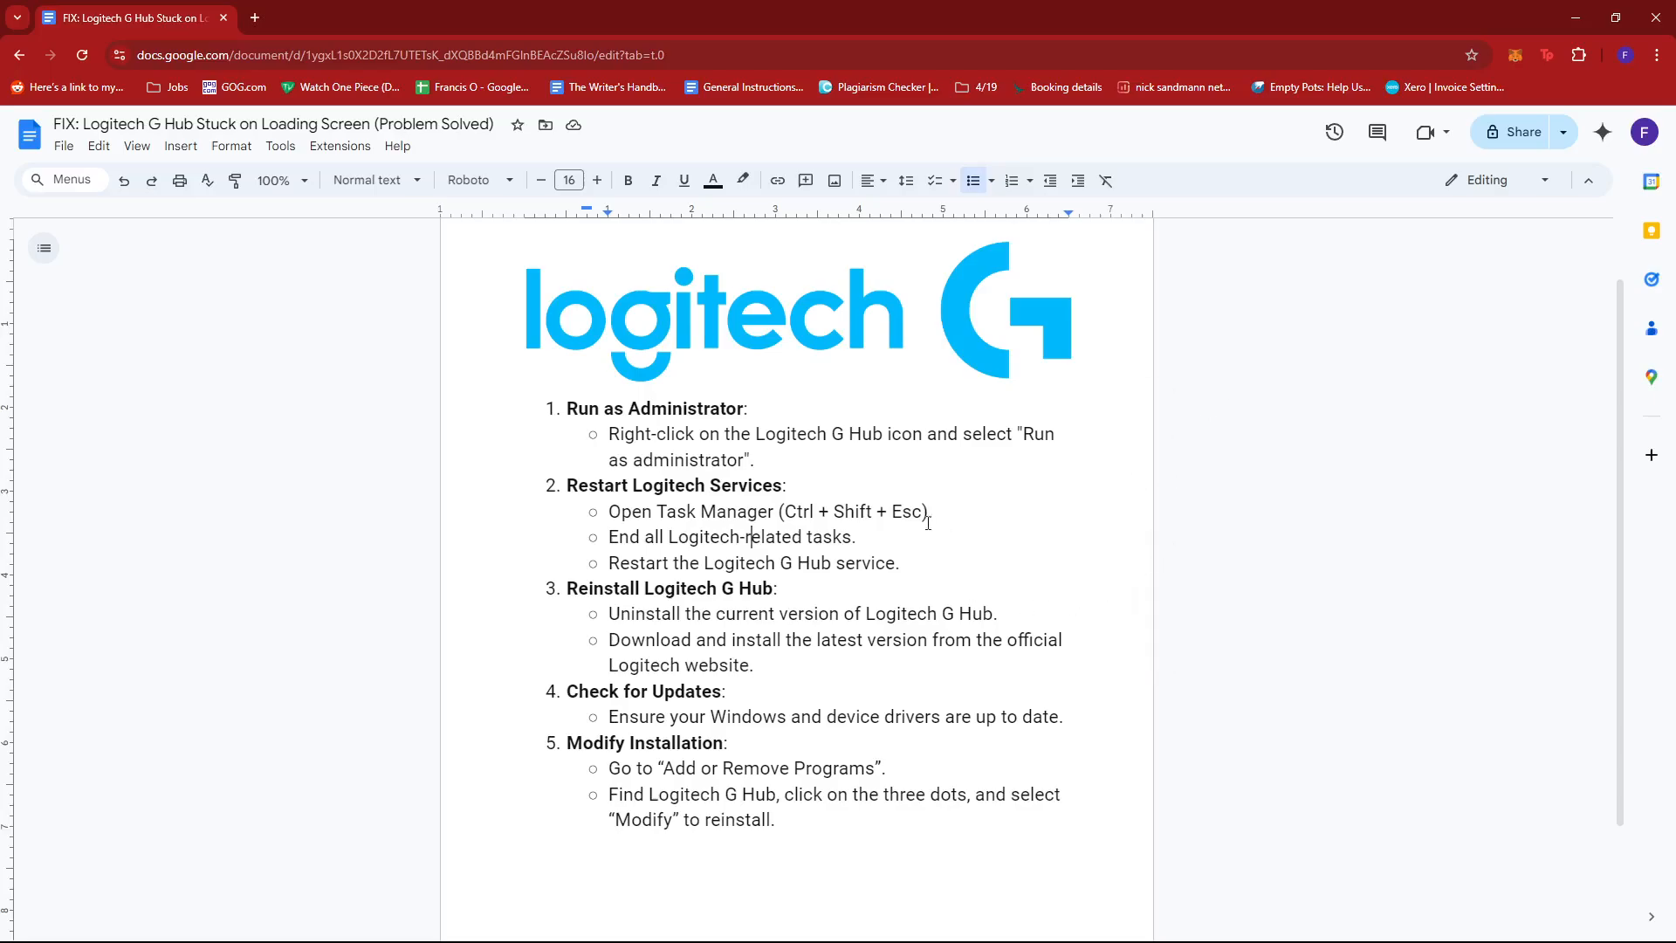
{"action": "mouse_move", "coordinate": [950, 473]}
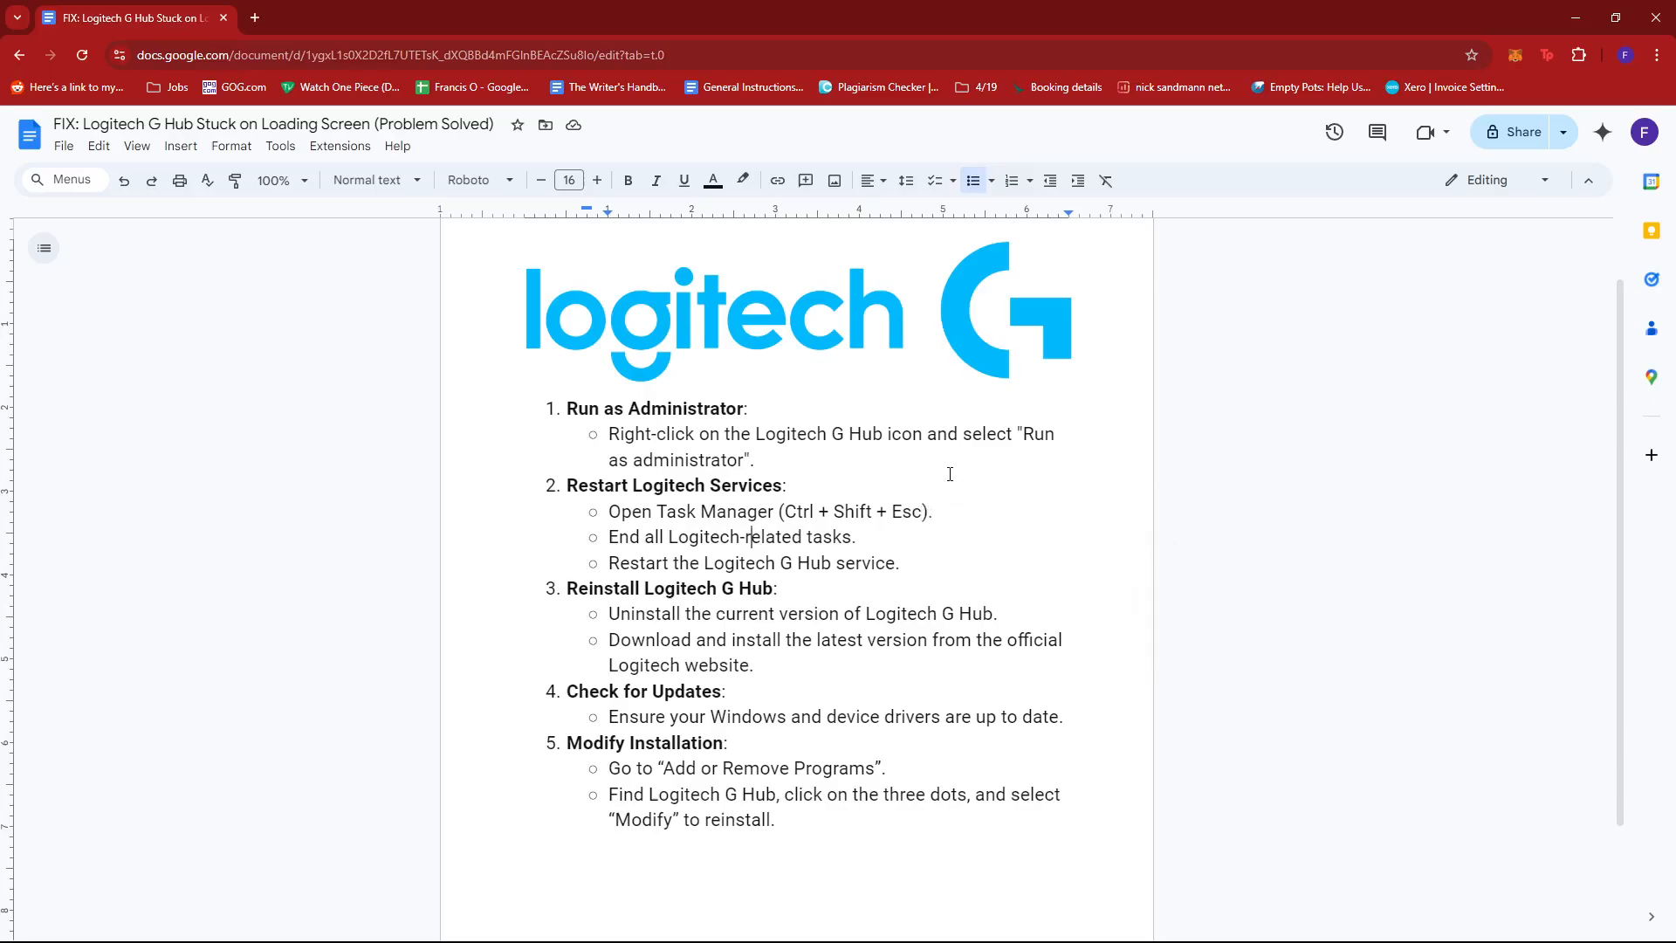
{"action": "scroll", "scroll_direction": "down", "scroll_amount": 3}
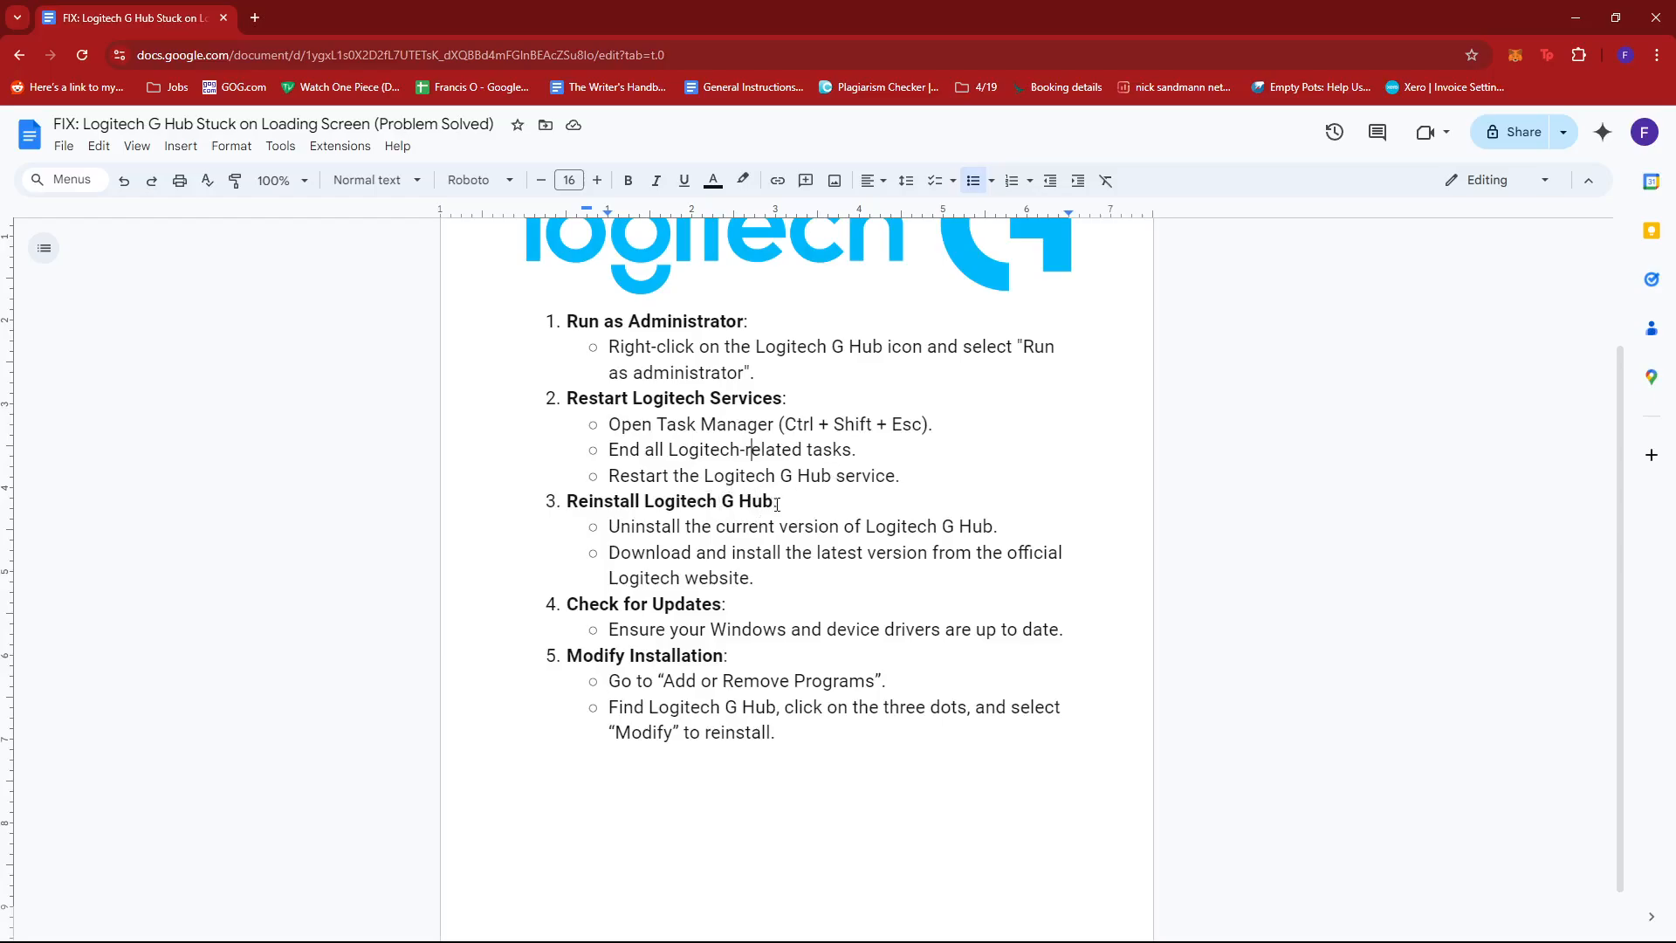
{"action": "scroll", "scroll_direction": "down", "scroll_amount": 3}
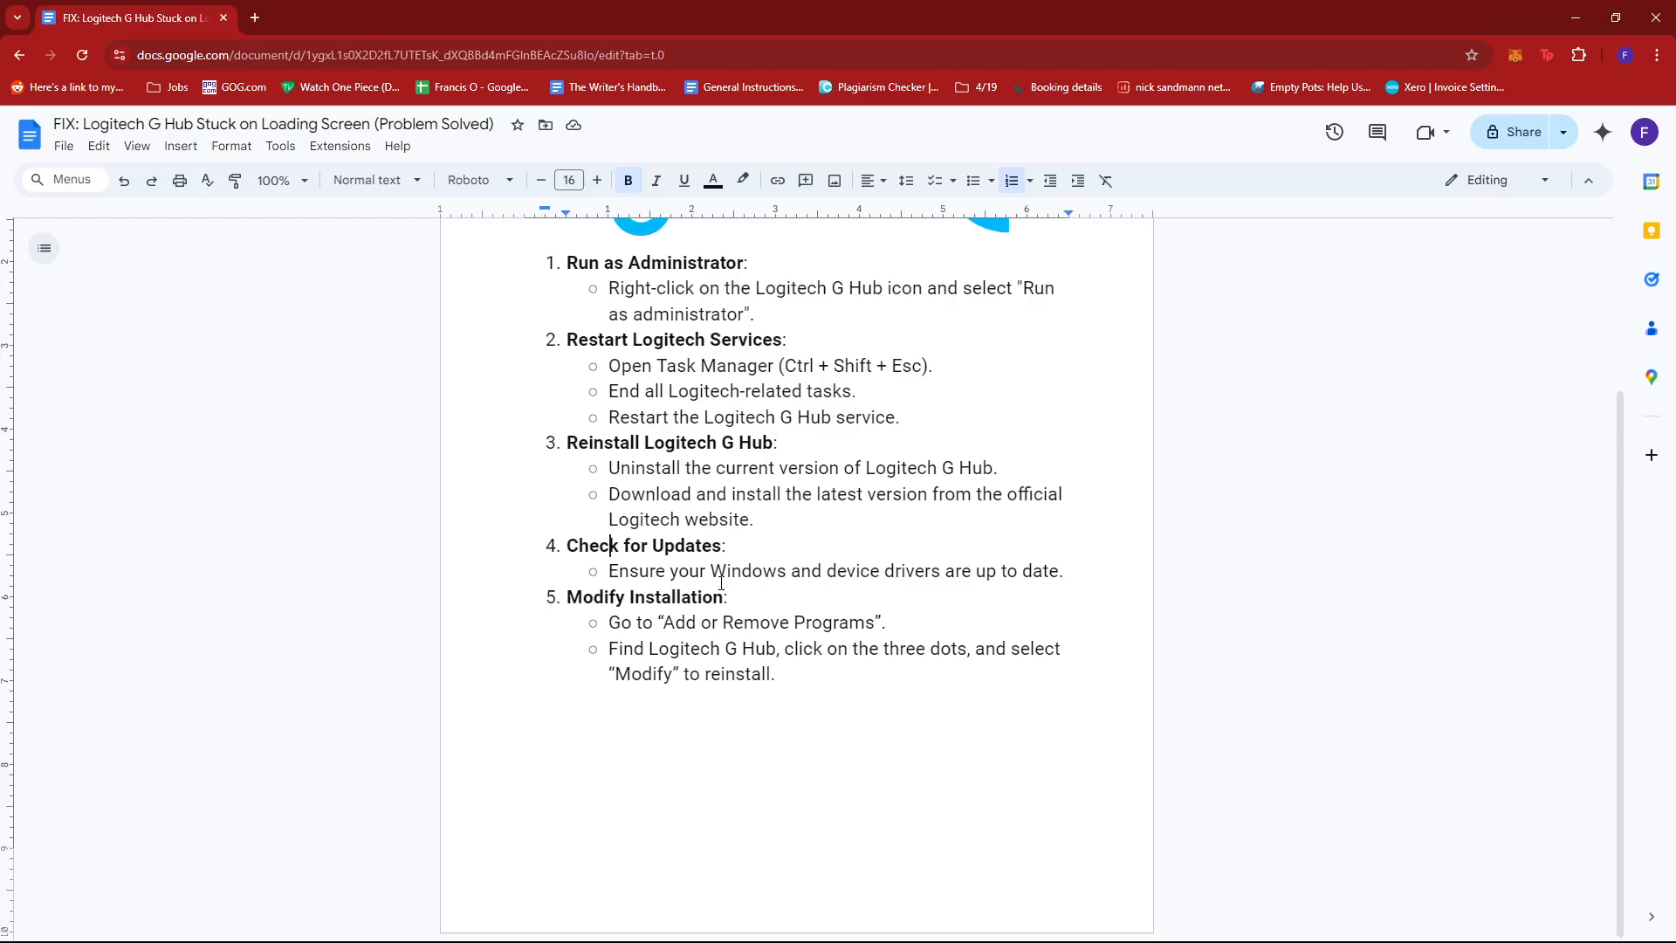
{"action": "mouse_move", "coordinate": [689, 616]}
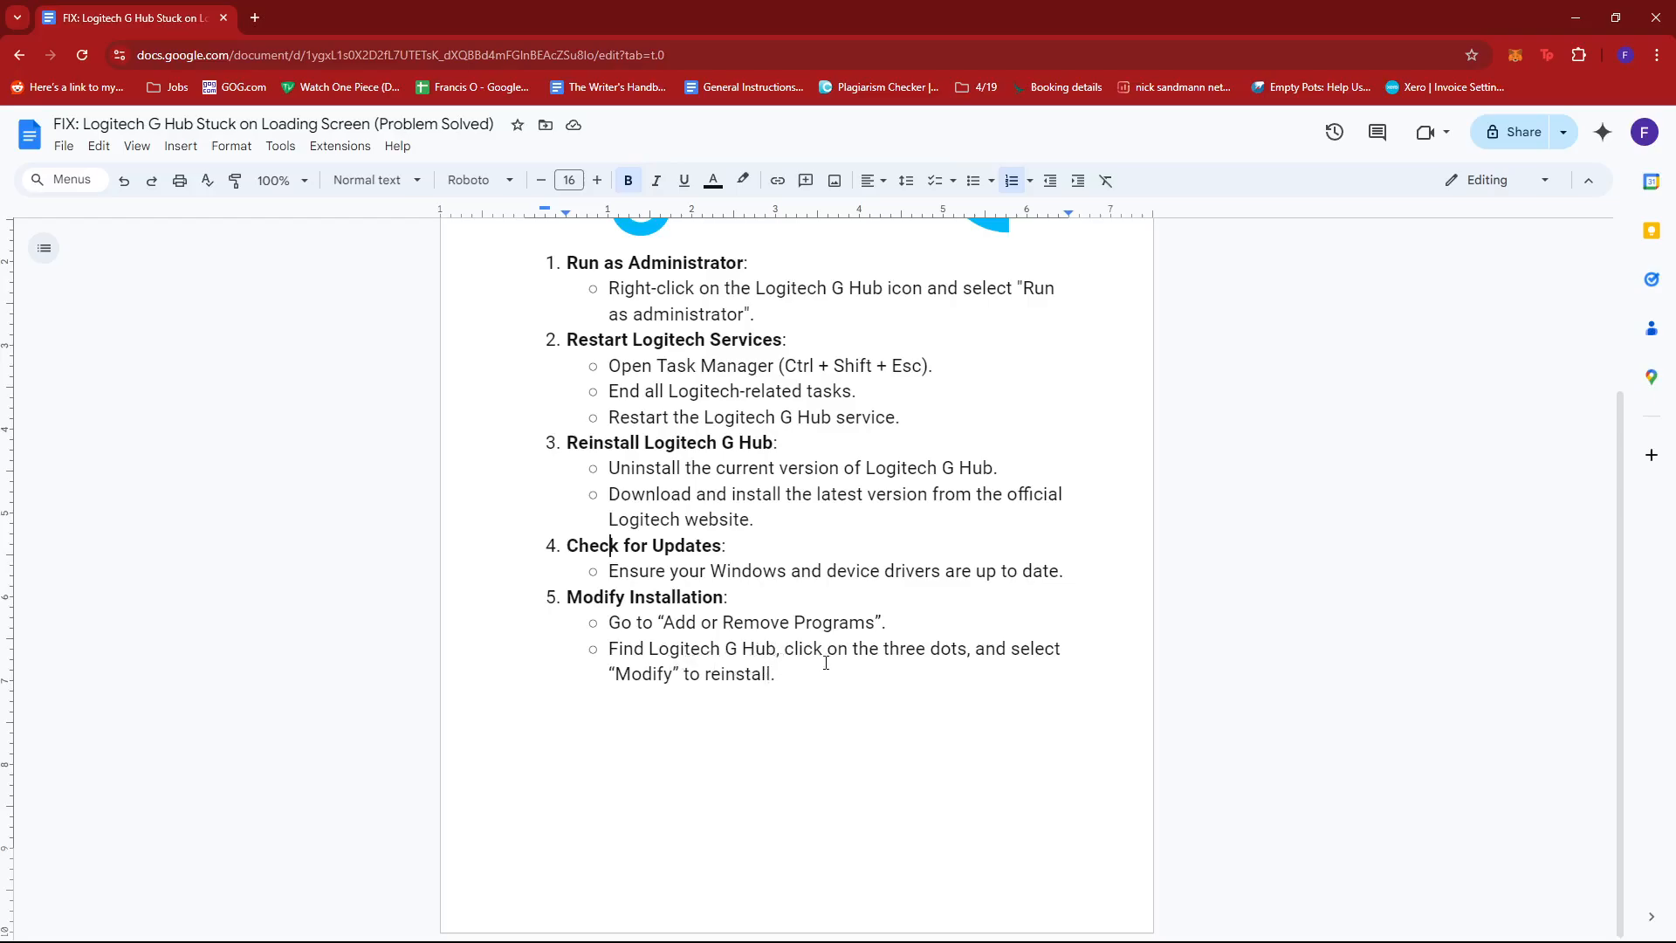
{"action": "mouse_move", "coordinate": [897, 685]}
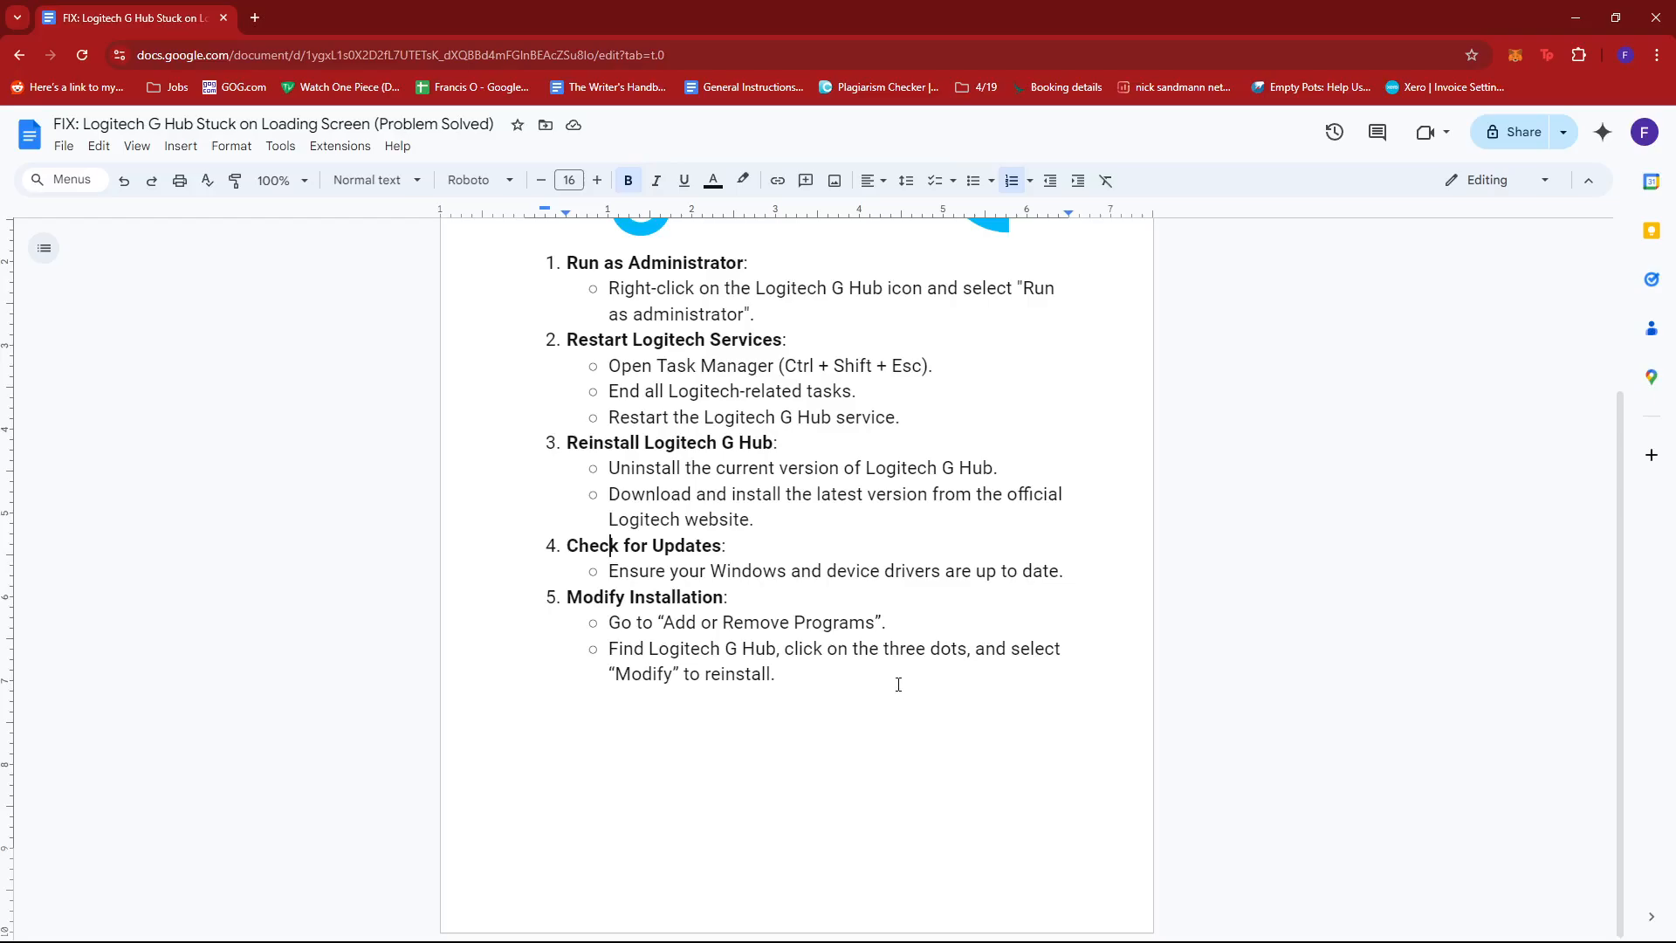
{"action": "scroll", "scroll_direction": "down", "scroll_amount": 3}
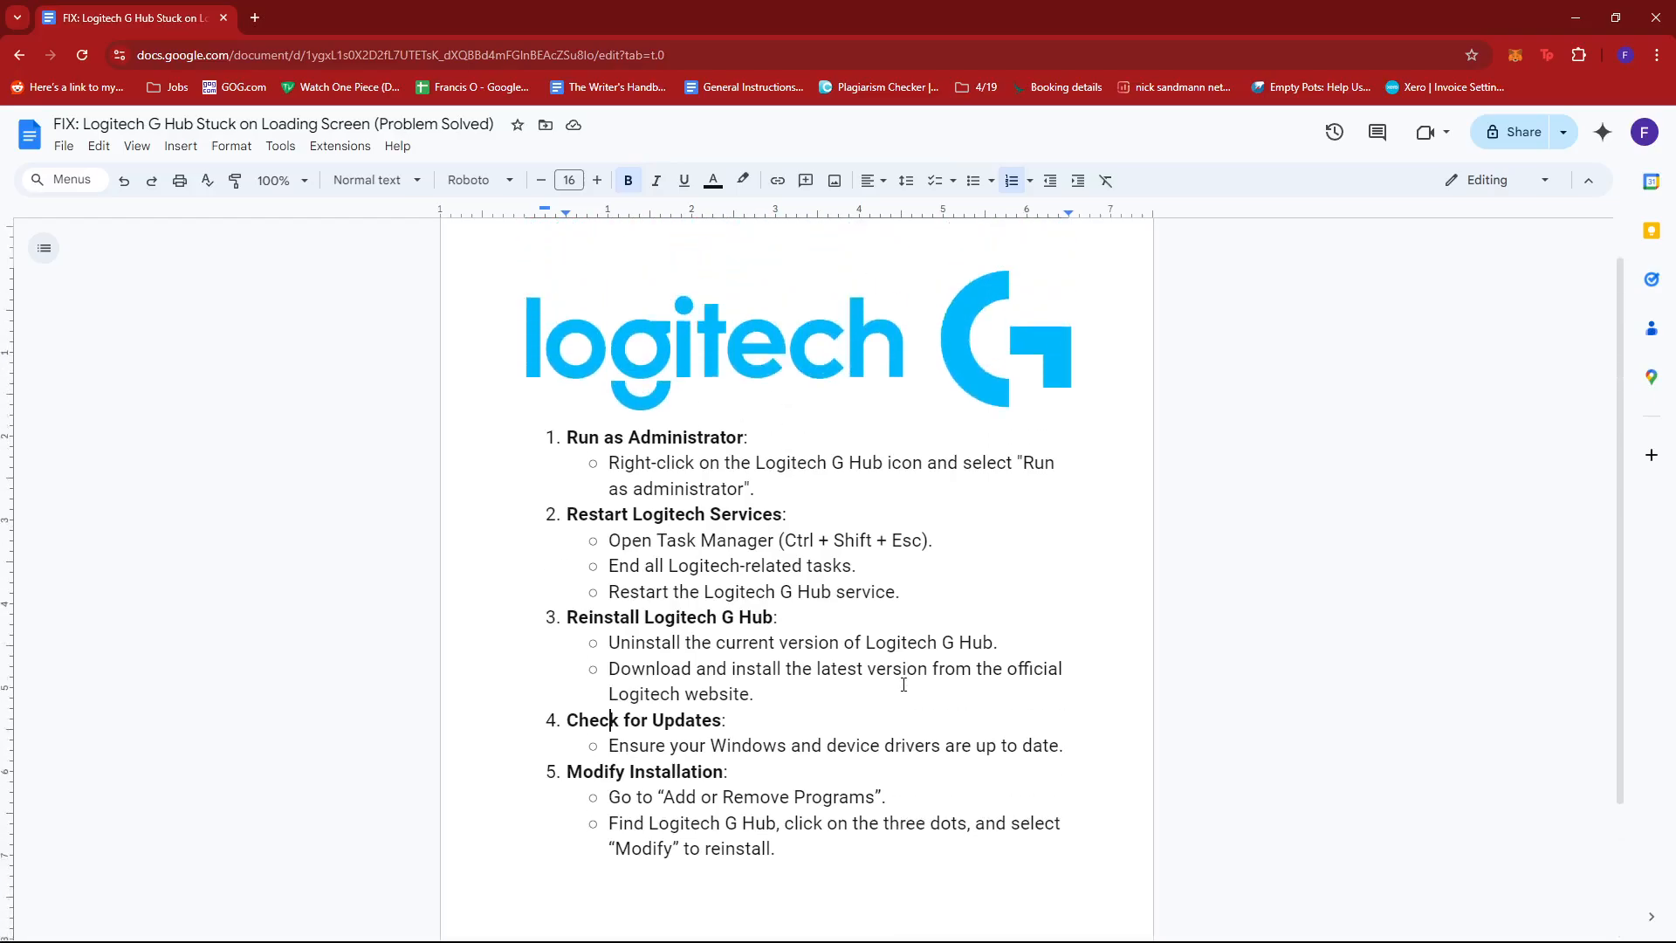